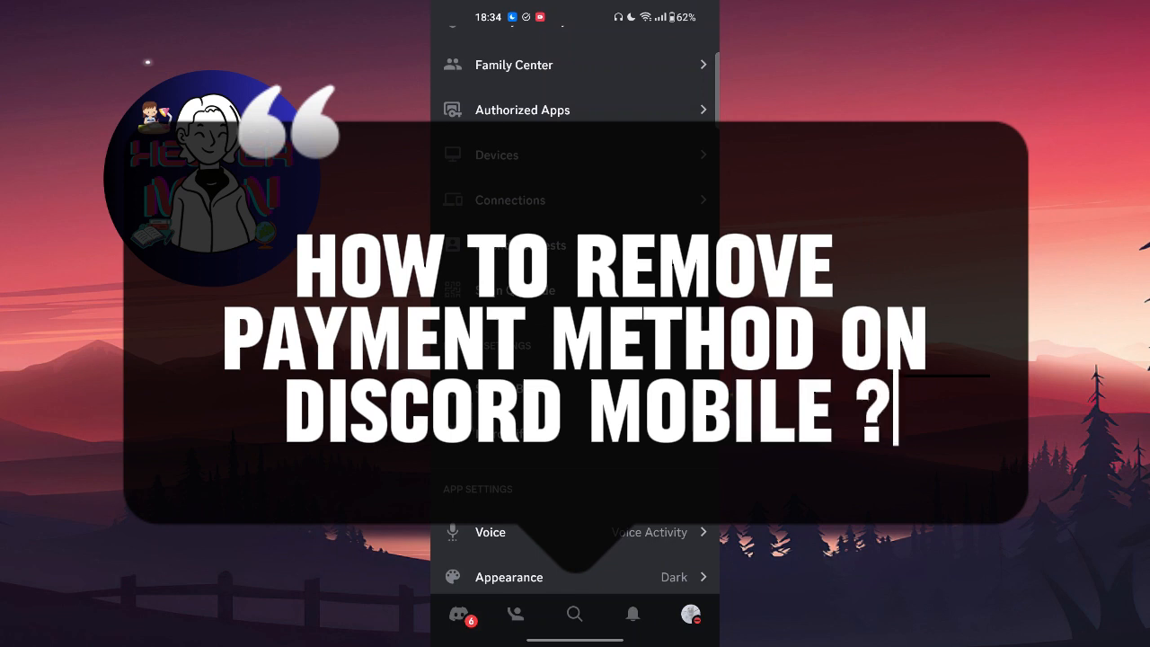
Launch Chrome from the home screen and start entering the Discord login URL
scroll("down", 3)
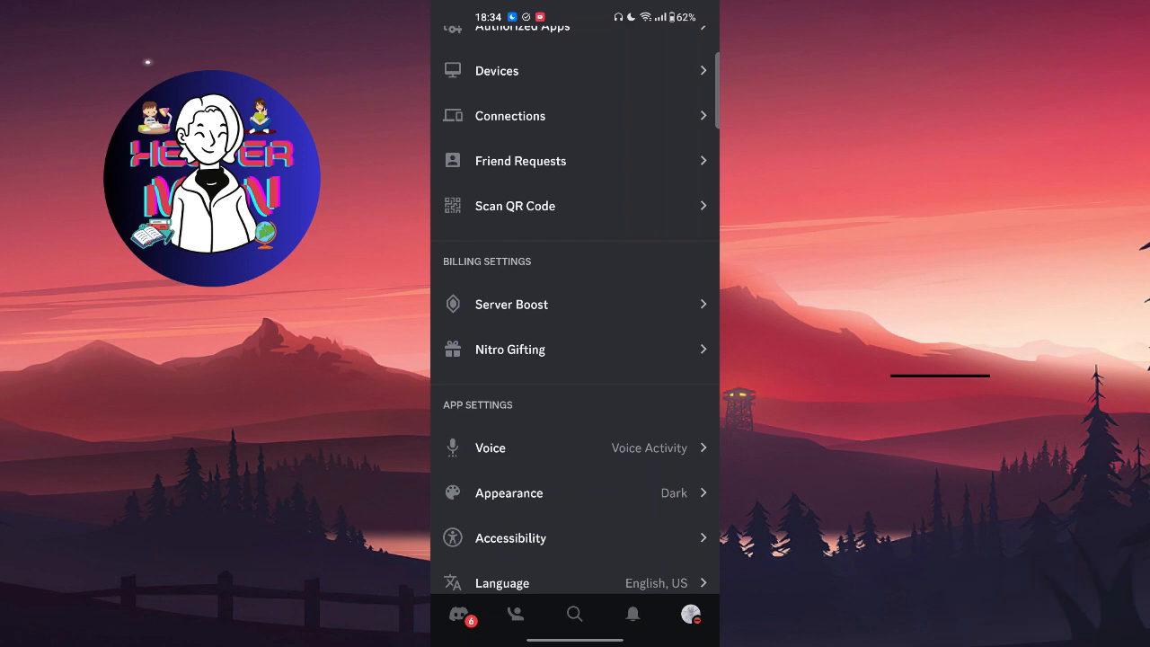
scroll("down", 3)
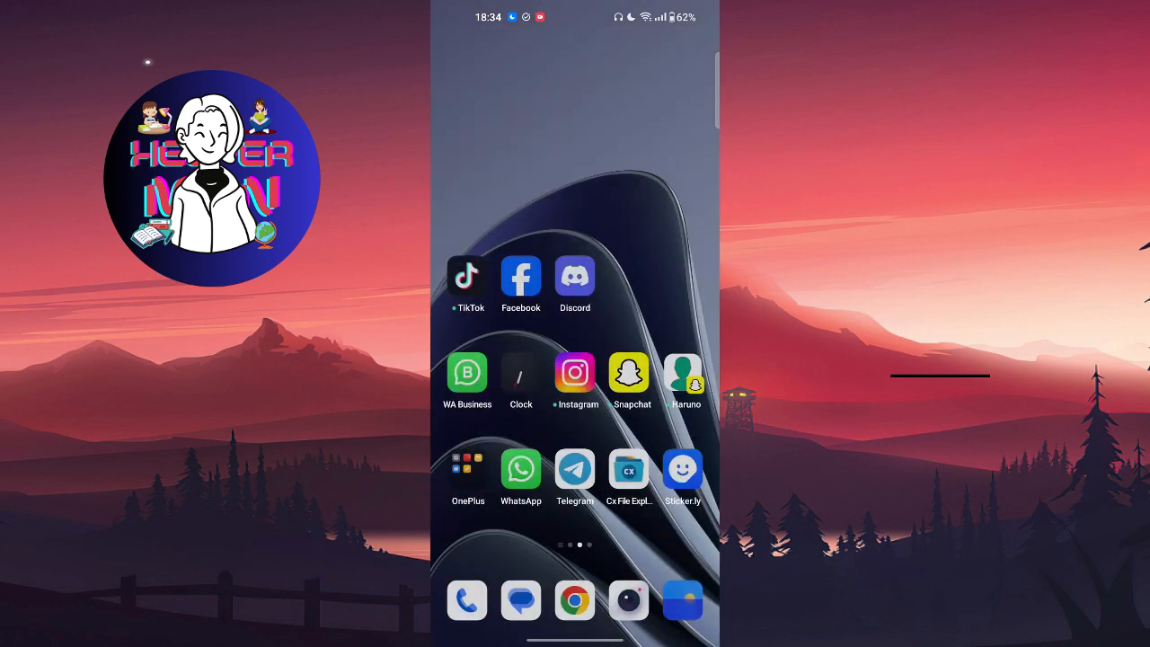
left_click(575, 600)
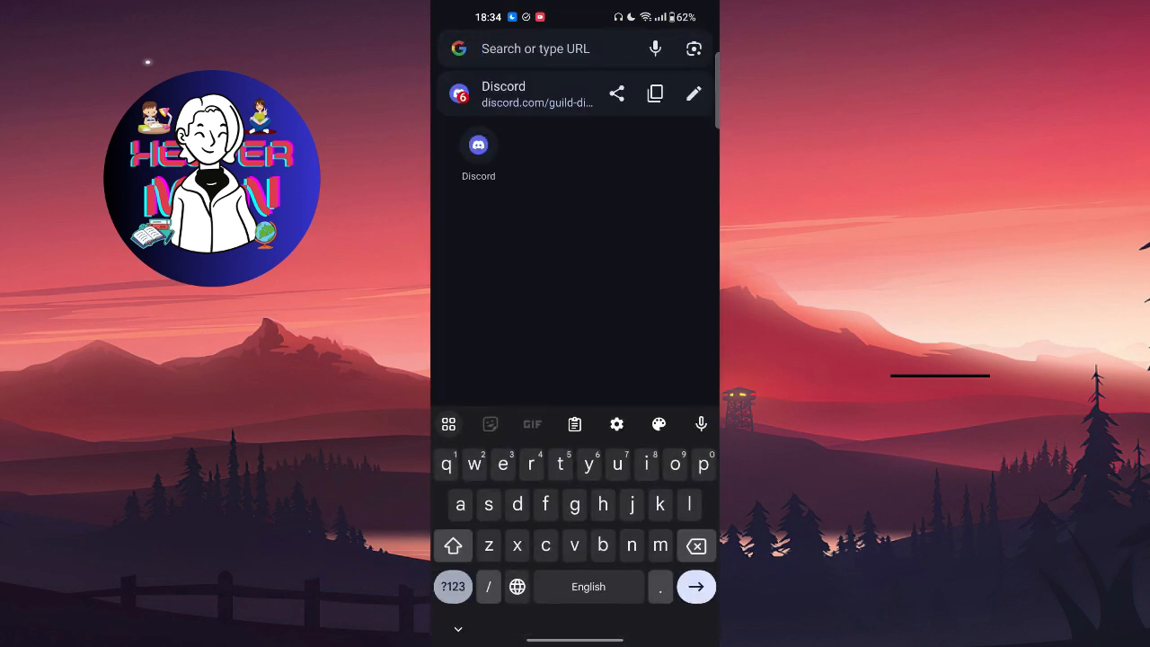
type("https://discord.com/login")
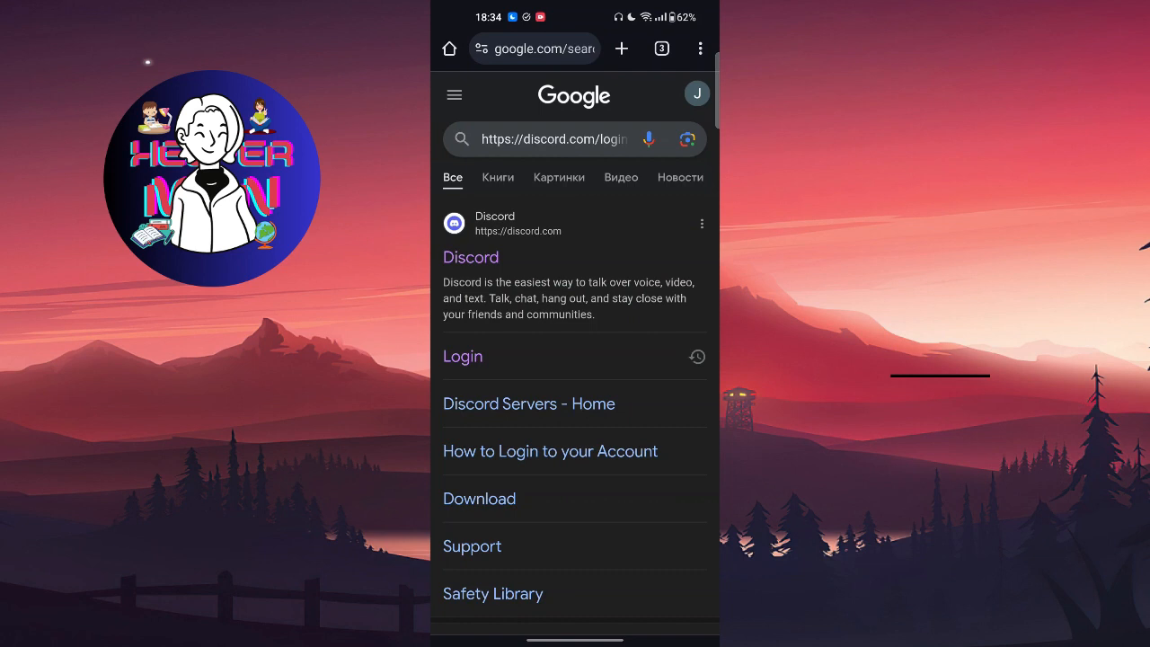
left_click(553, 140)
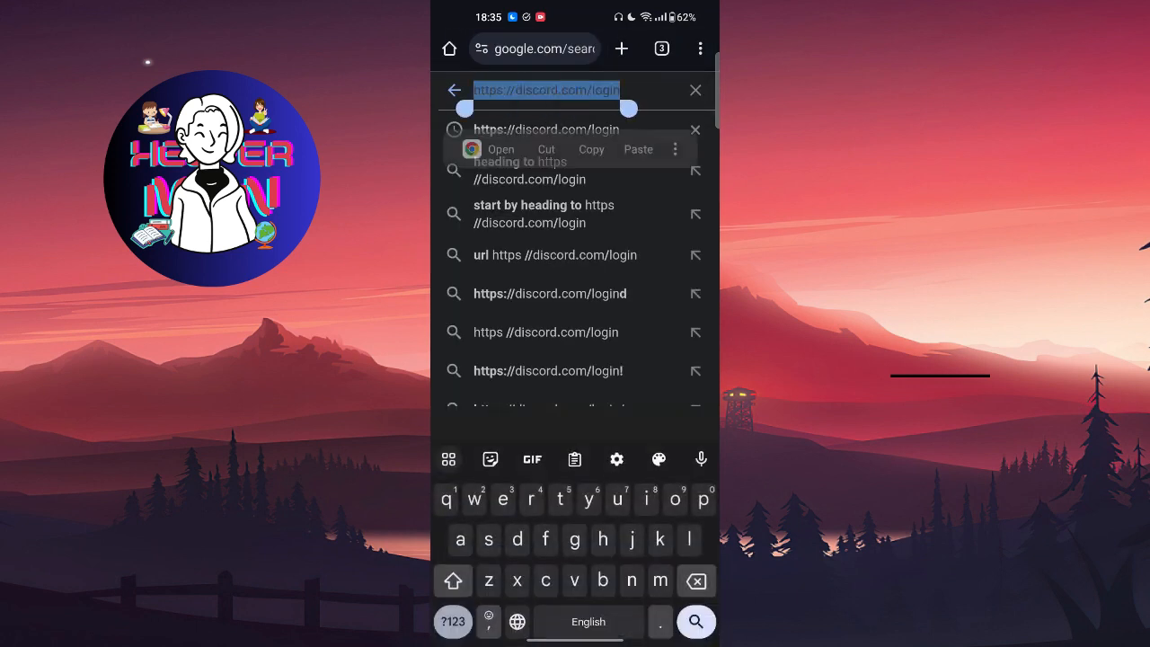
left_click(638, 149)
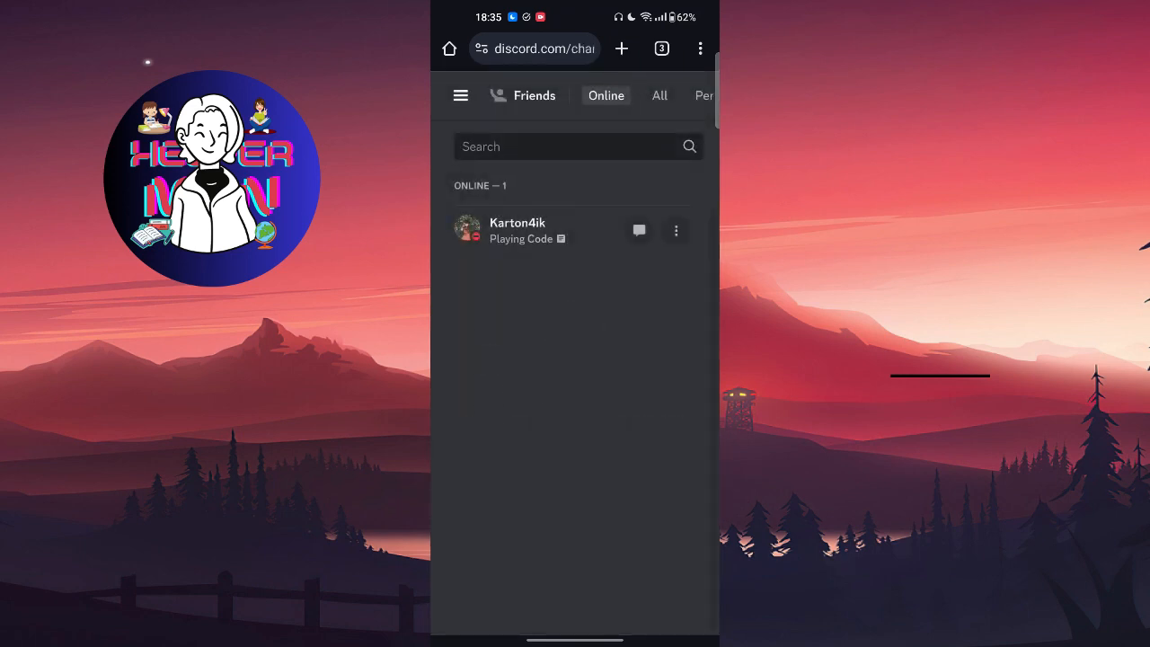
Reveal the sidebar and enter User Settings via the gear next to the username
left_click(460, 95)
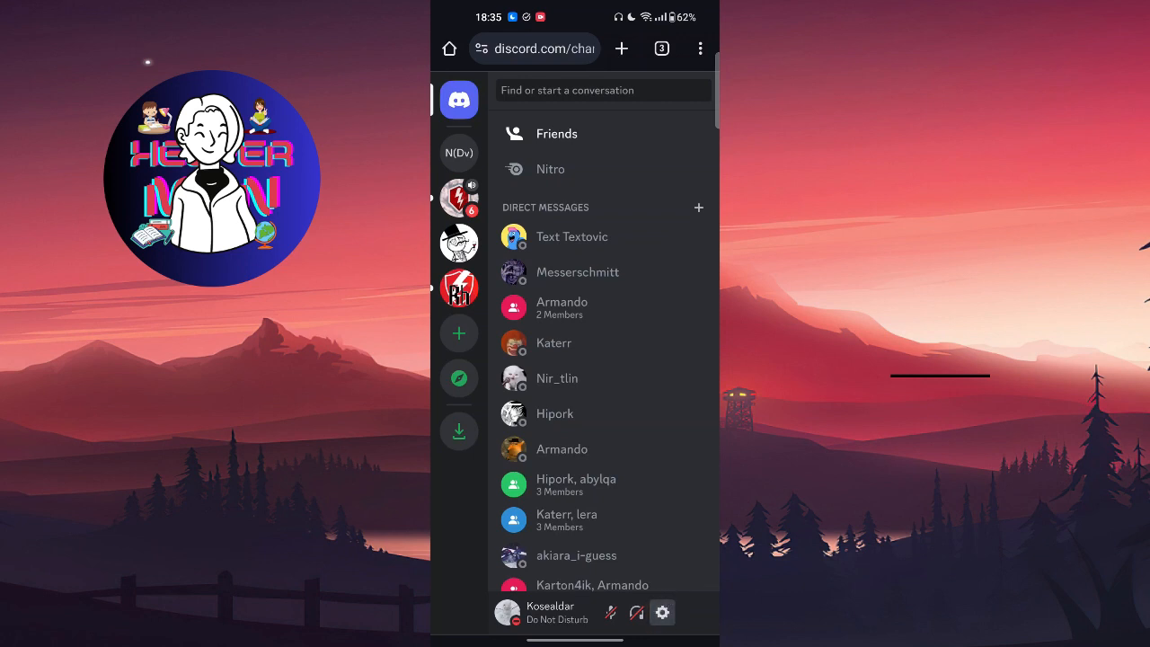
left_click(661, 611)
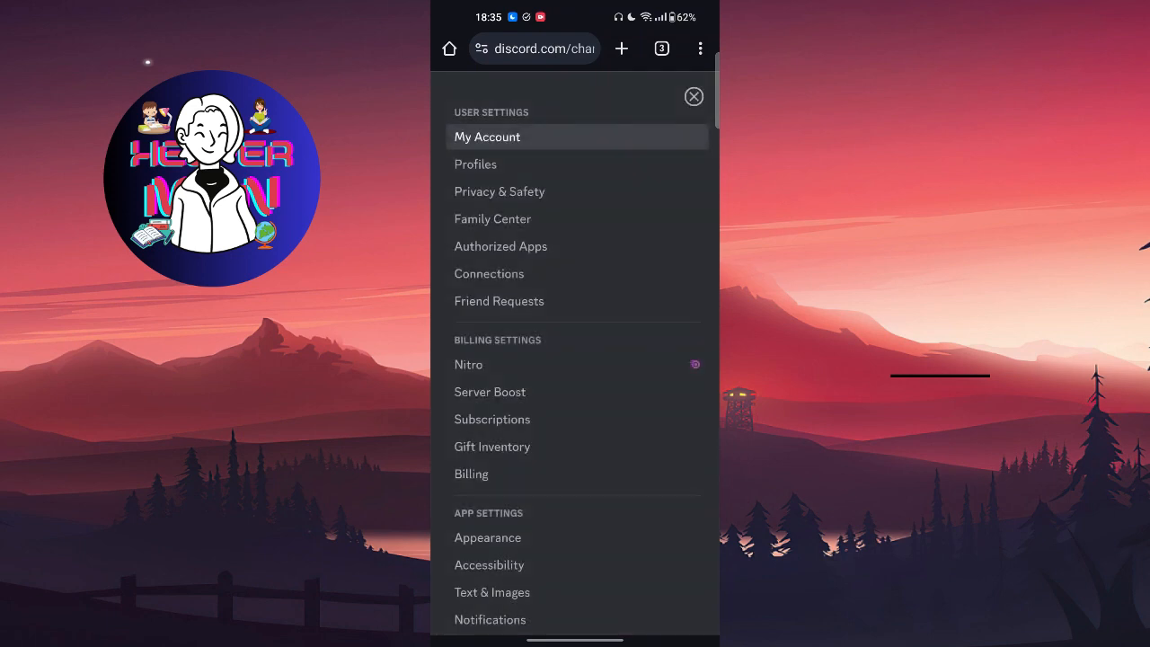
Navigate to Billing, showing Payment Methods and empty Transaction History
scroll("down", 3)
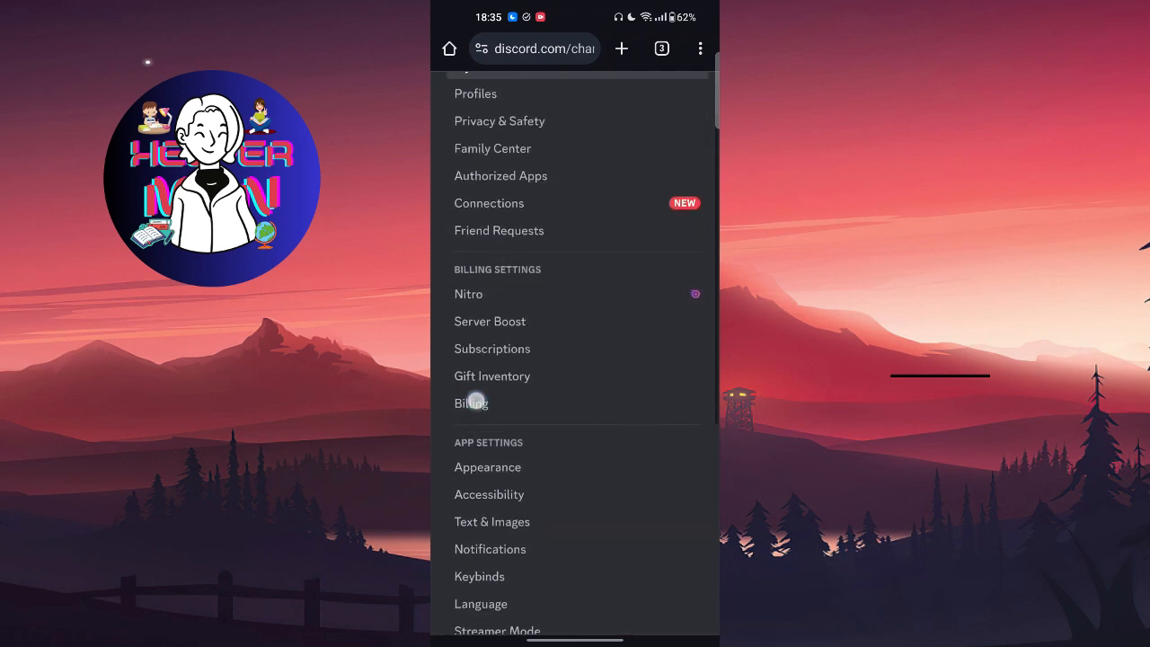
left_click(471, 403)
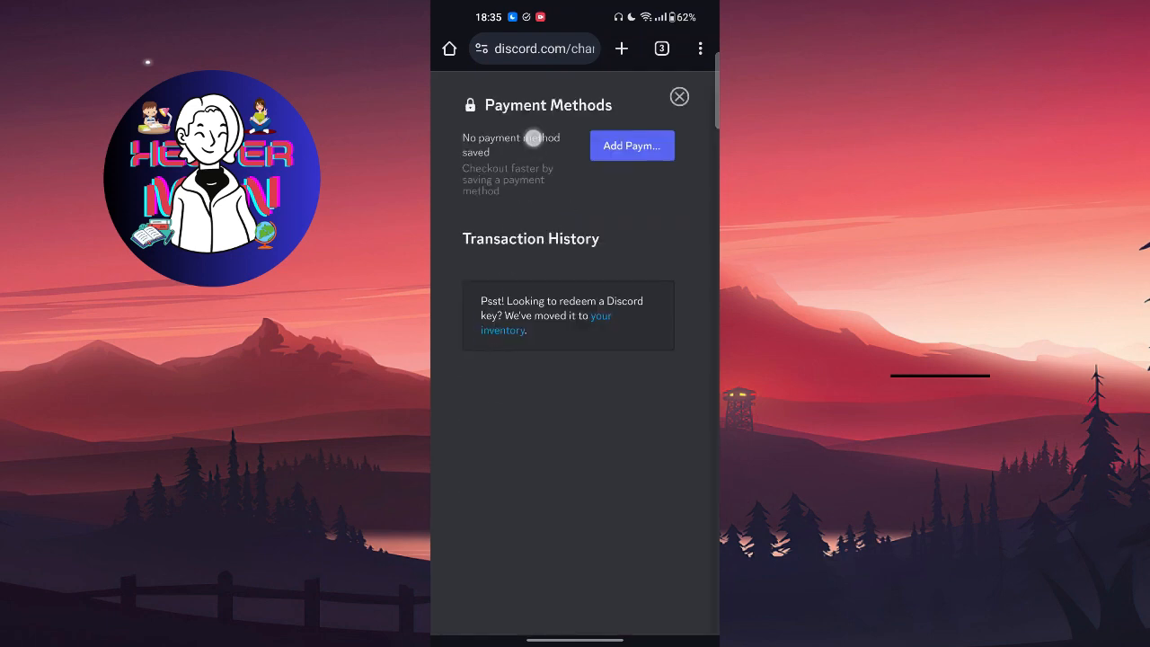